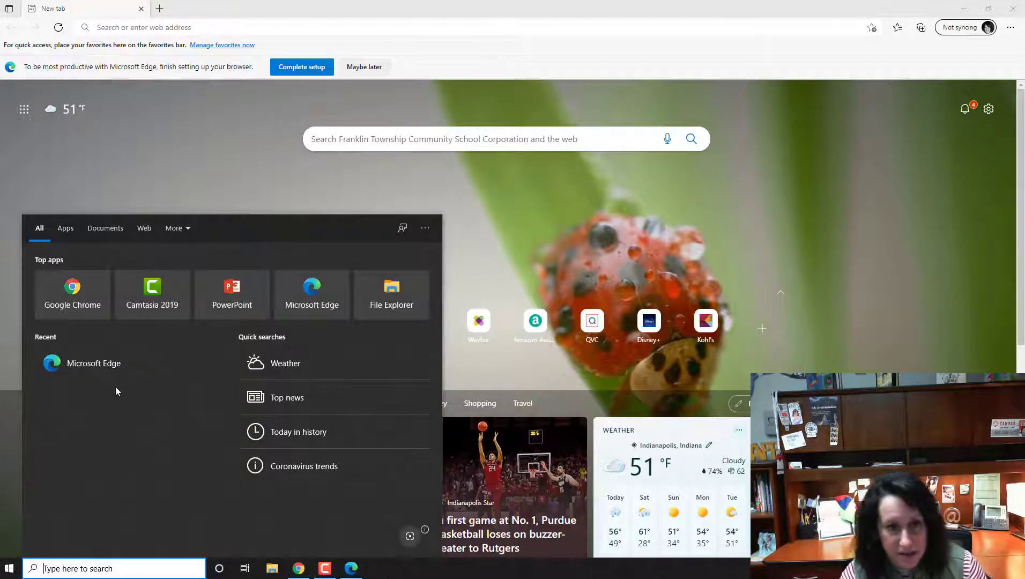
Step: Search the Windows taskbar for 'edge' so Microsoft Edge appears as the best match
text(edge)
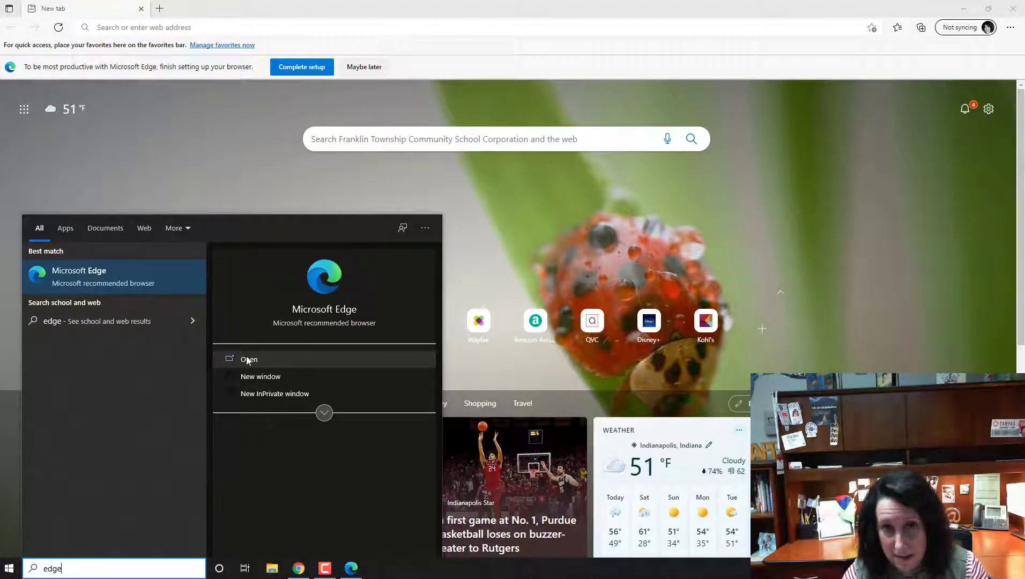
mouse_move(218, 181)
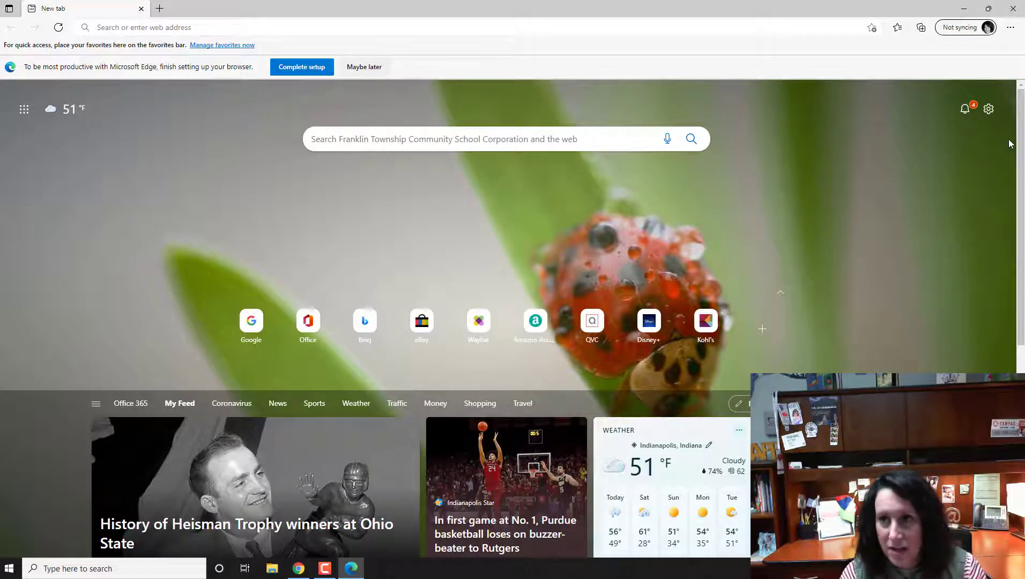
mouse_move(987, 28)
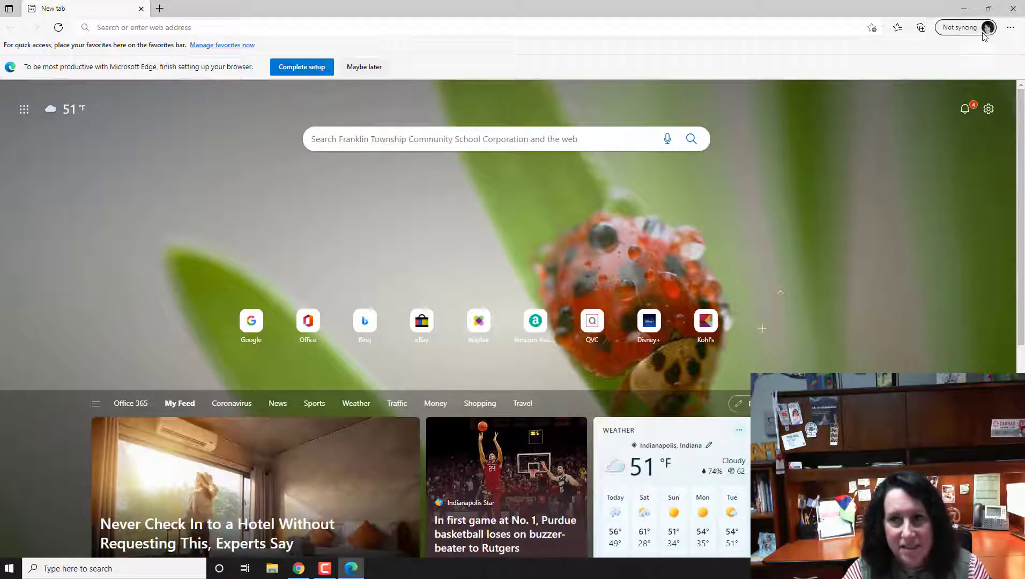
click(987, 27)
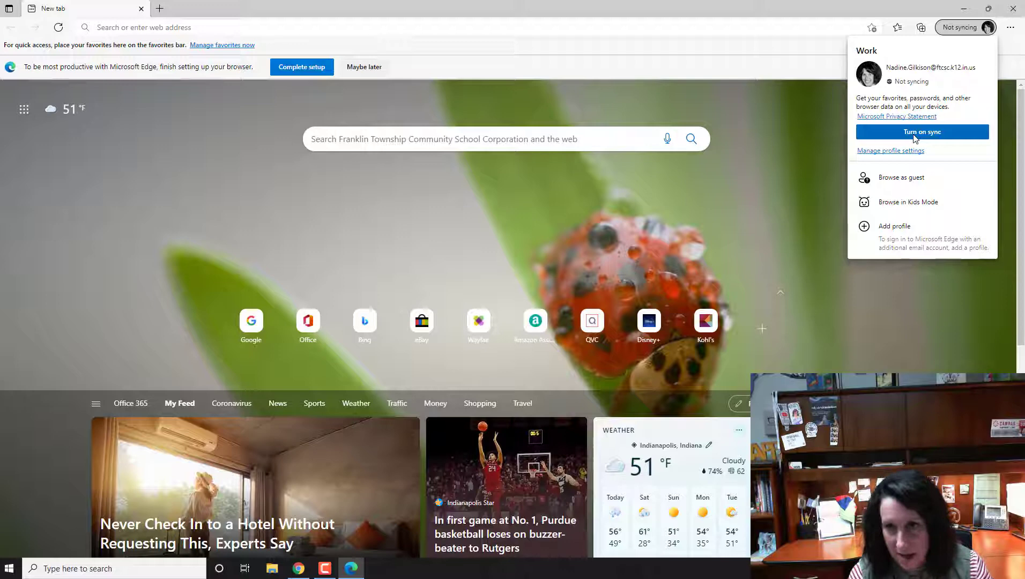
mouse_move(814, 151)
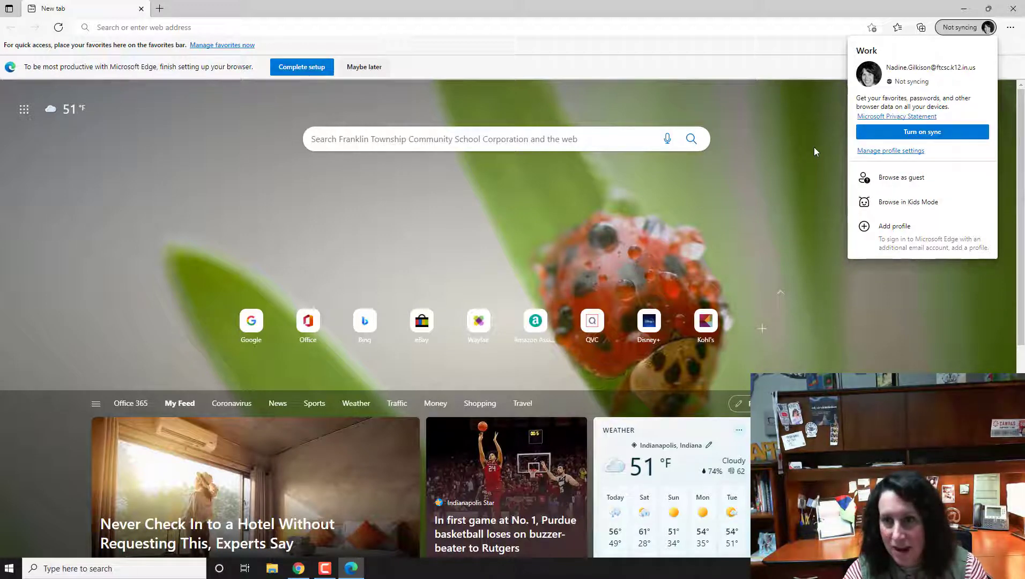
click(815, 151)
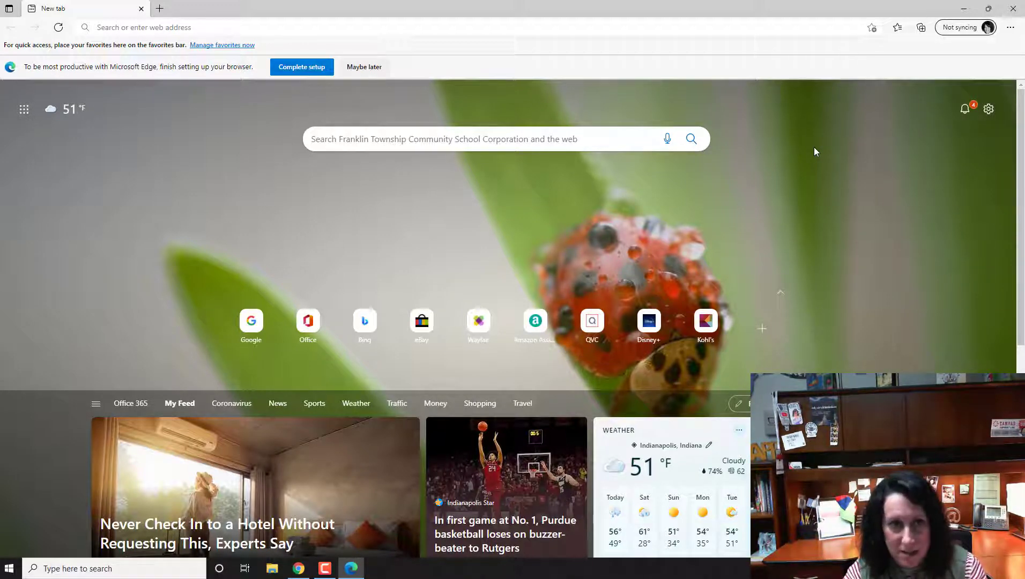
click(294, 26)
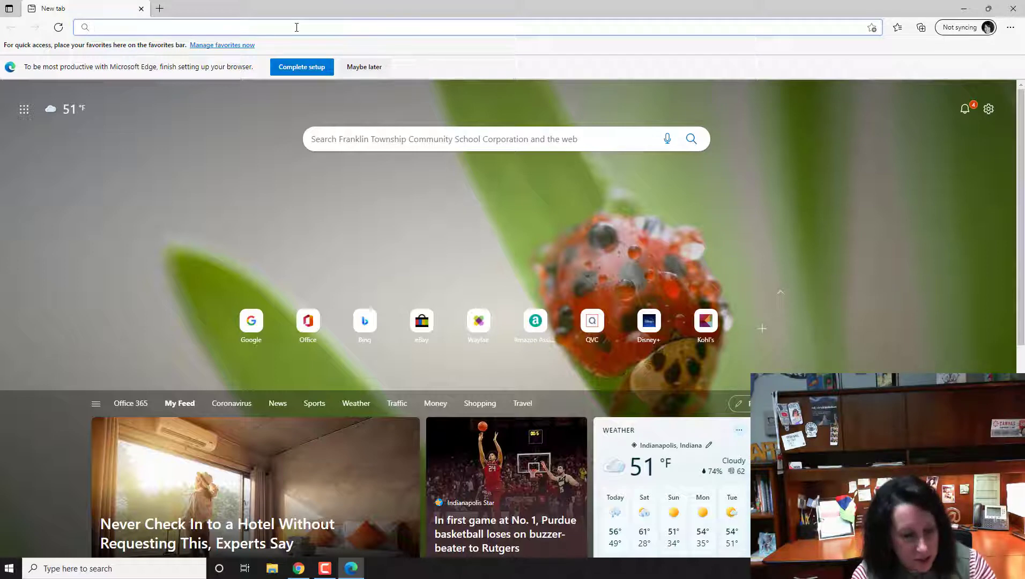
text(www.google.com)
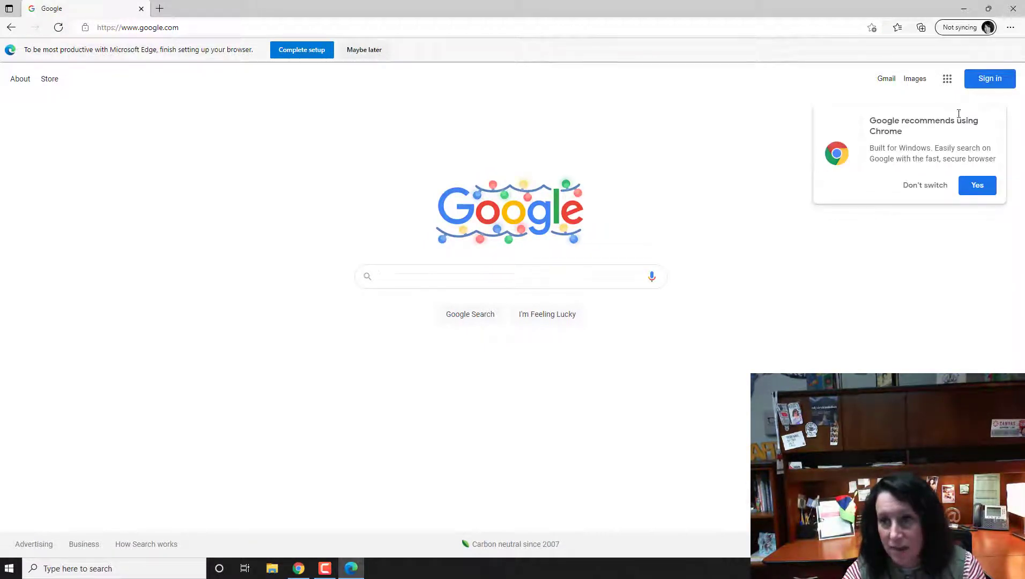
click(510, 275)
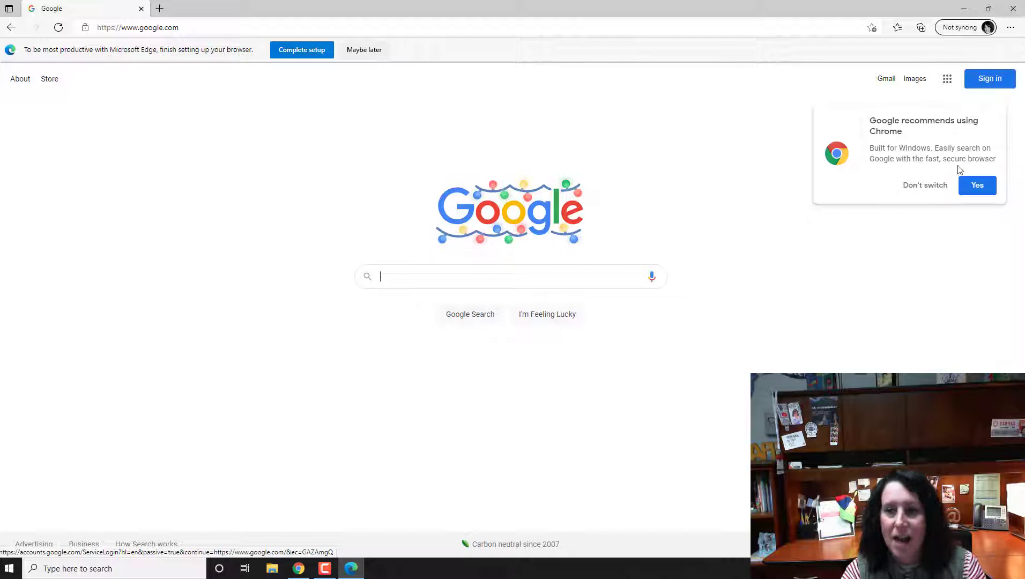
mouse_move(897, 177)
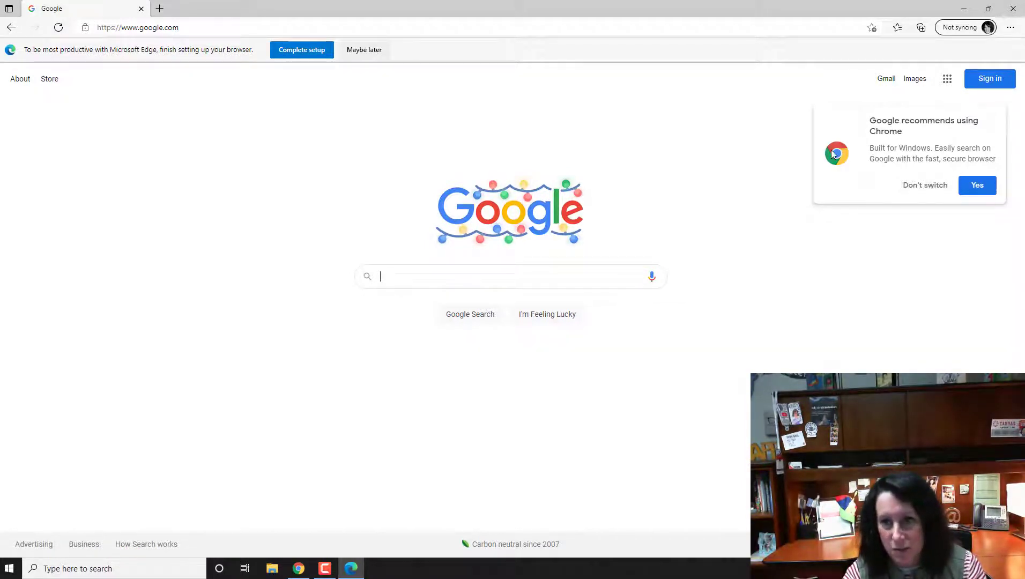
mouse_move(864, 154)
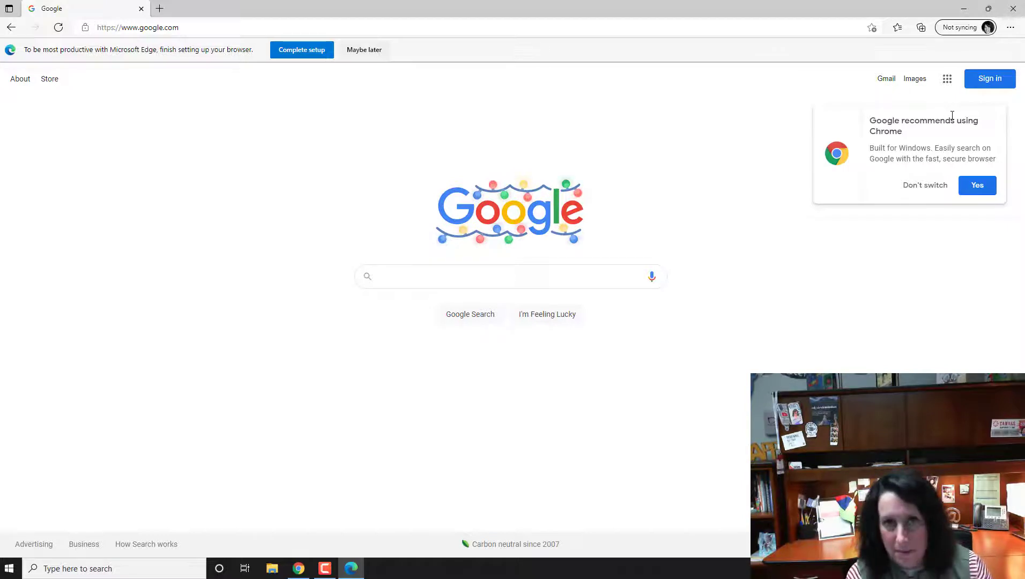
Step: Begin Google sign-in and submit the account email address
click(989, 79)
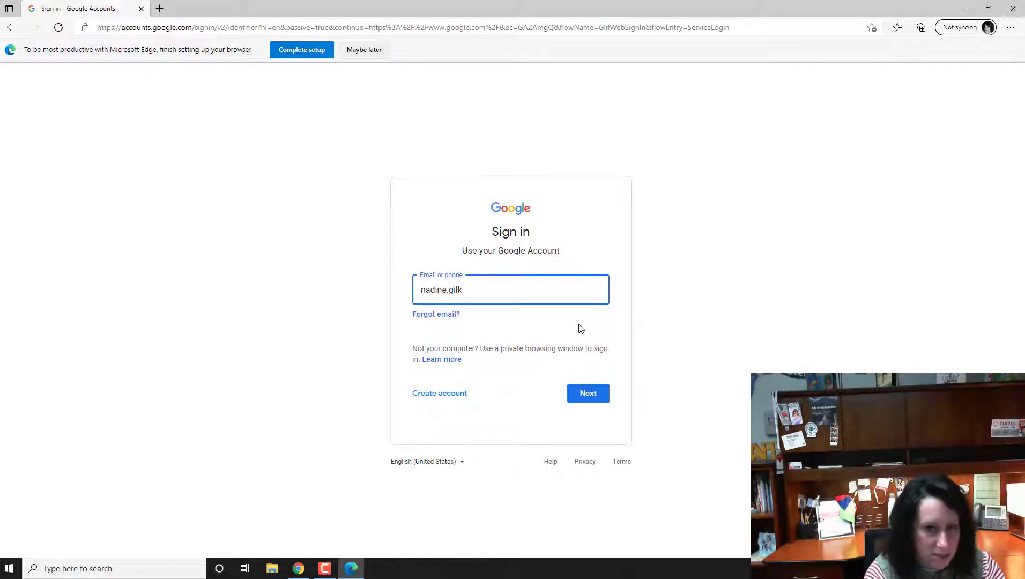
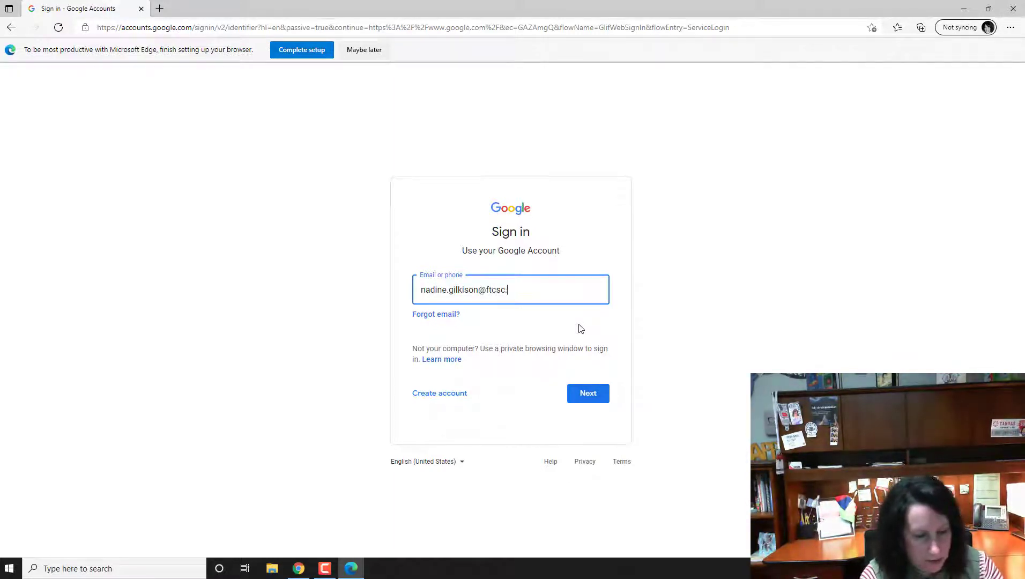
click(587, 392)
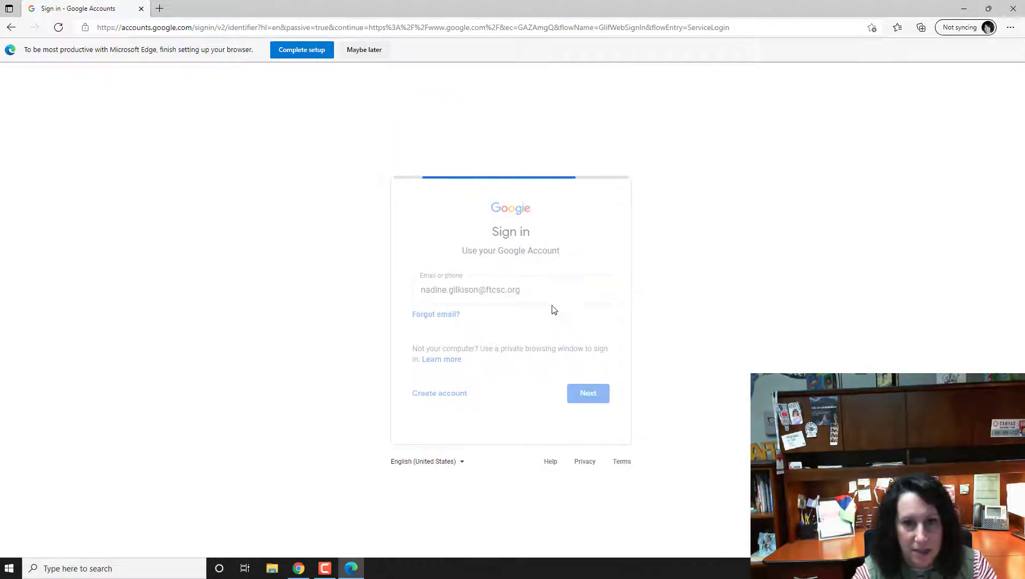
Step: Enter the account password and finish signing in to Google
click(586, 392)
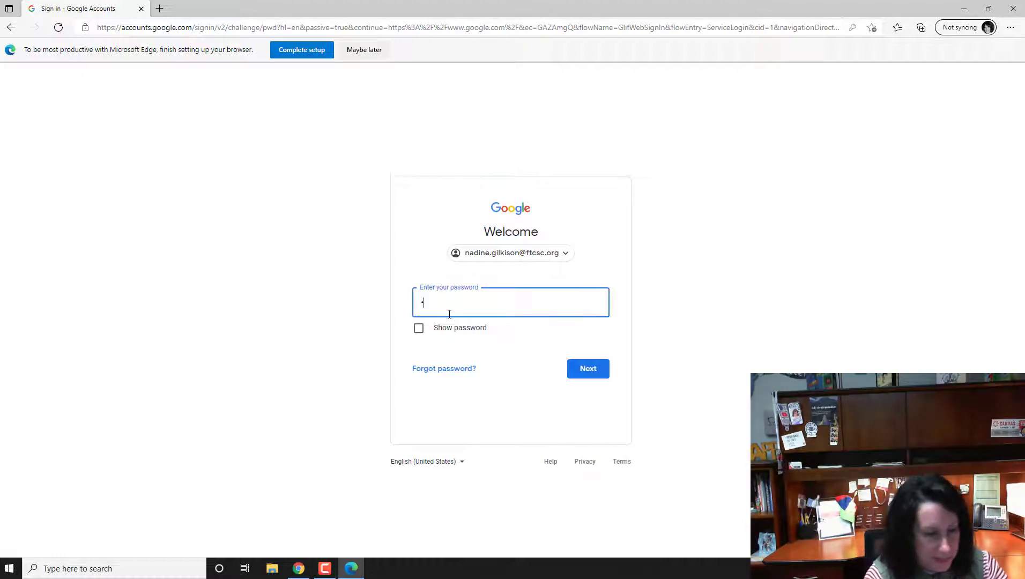
text(password)
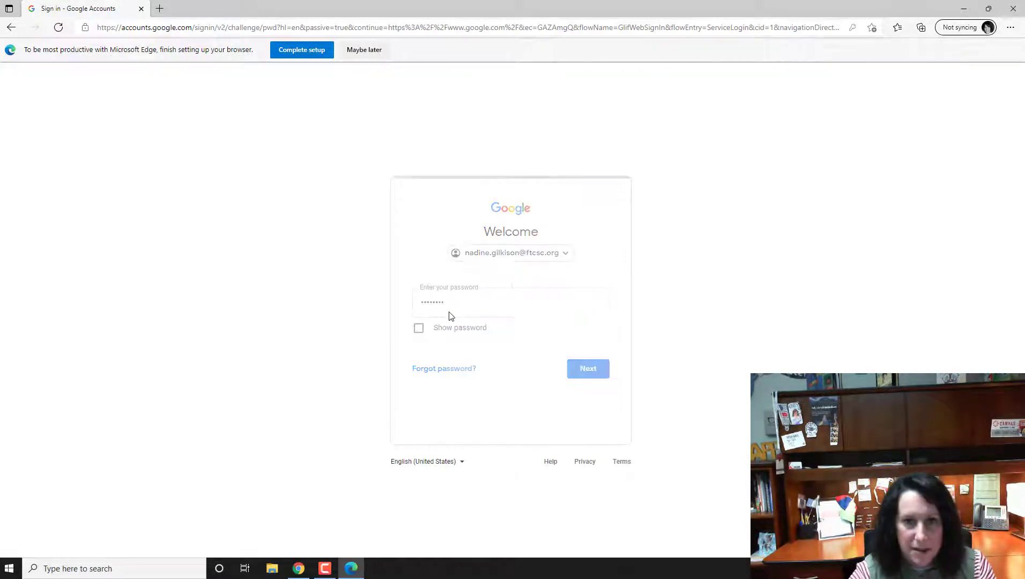
click(587, 369)
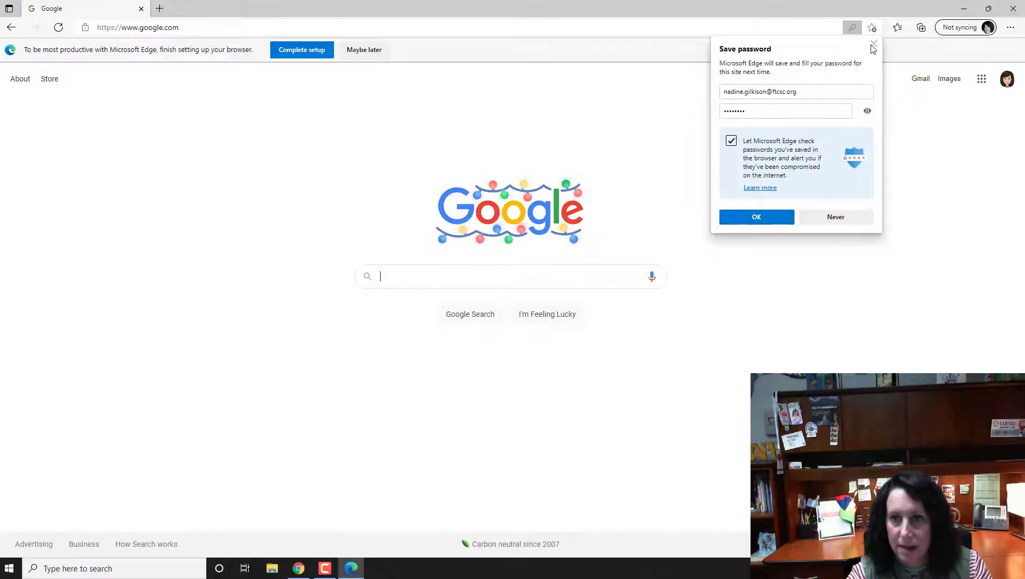
Step: Dismiss Edge's save-password offer, leaving the signed-in Google home page
click(871, 44)
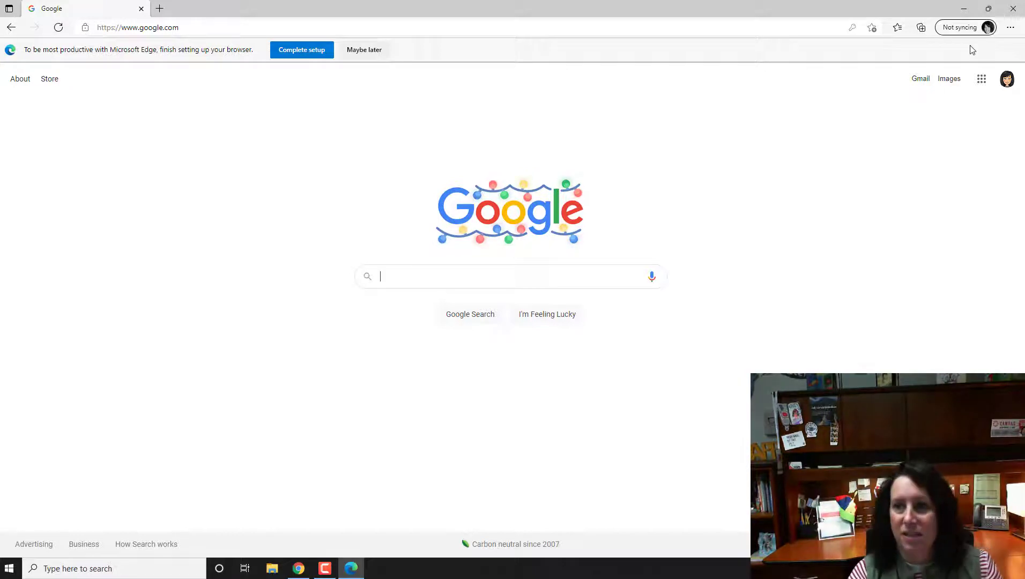
mouse_move(965, 28)
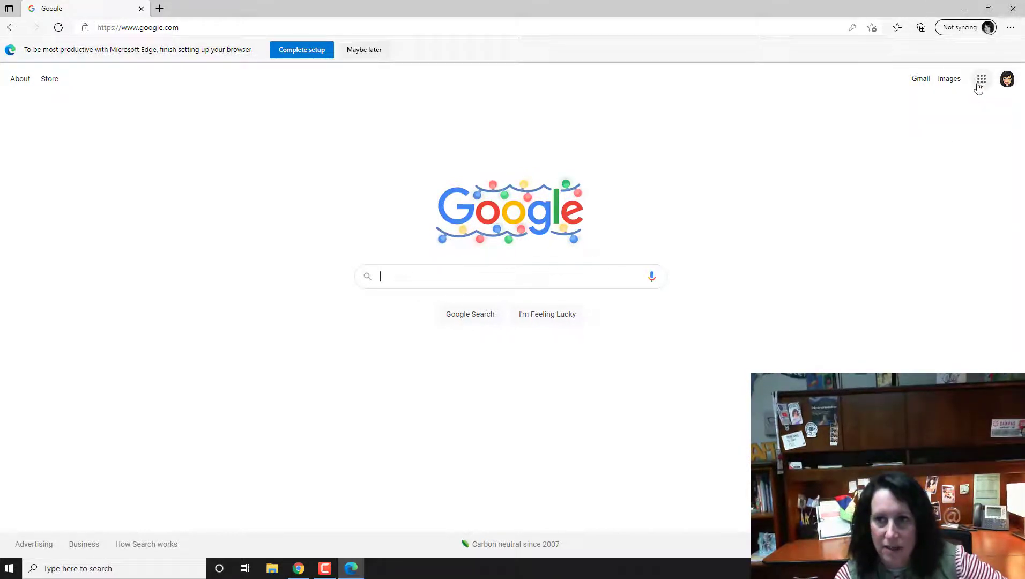
Step: Show the Google apps launcher scrolled down to the Canvas shortcut
click(980, 78)
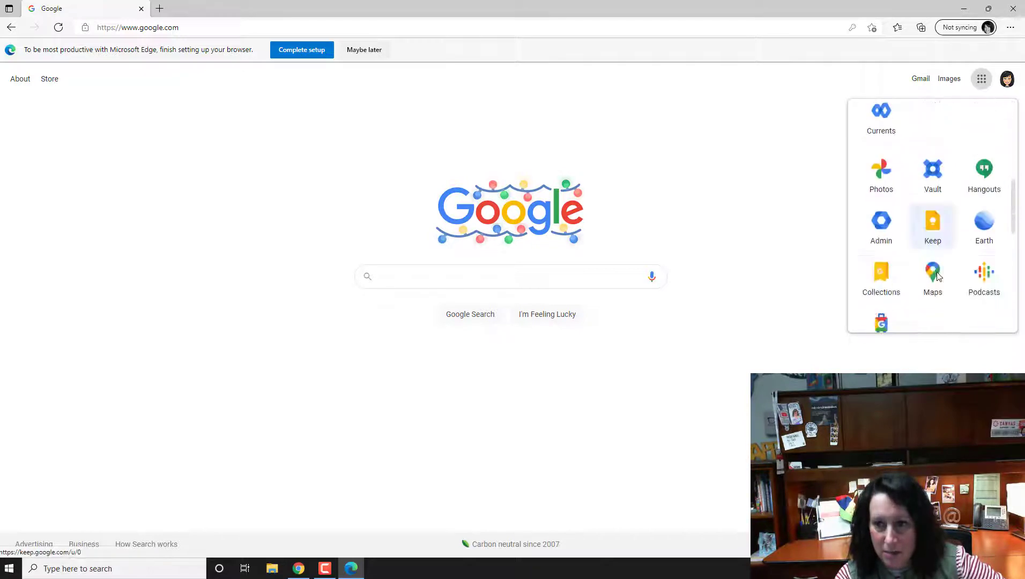
scroll(down, 3)
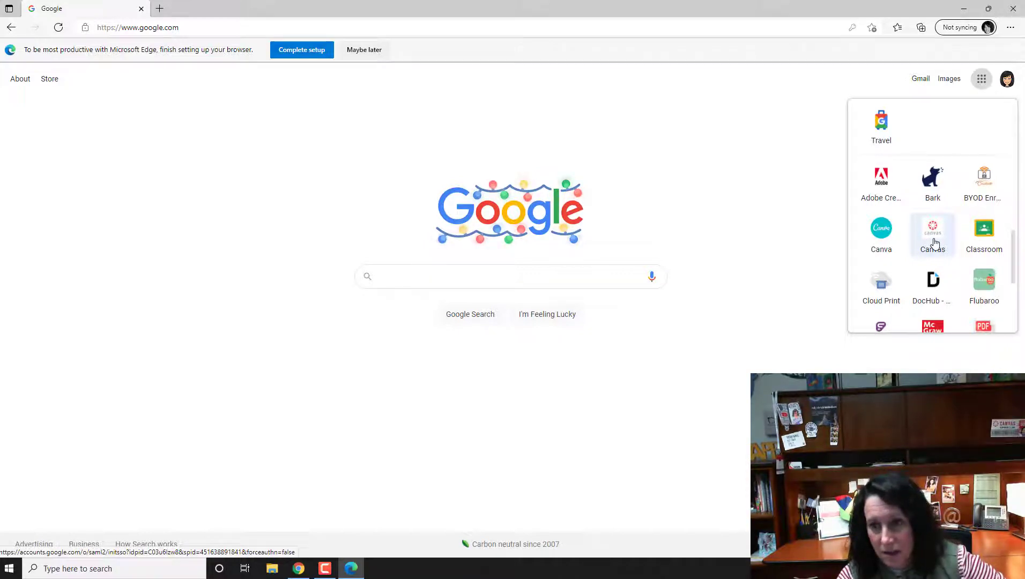
mouse_move(933, 240)
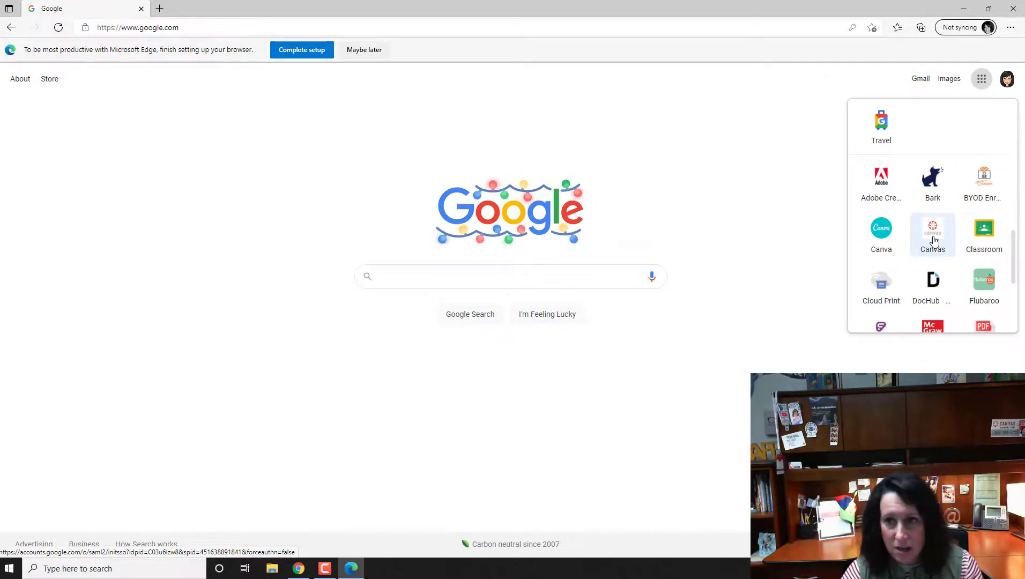
mouse_move(748, 434)
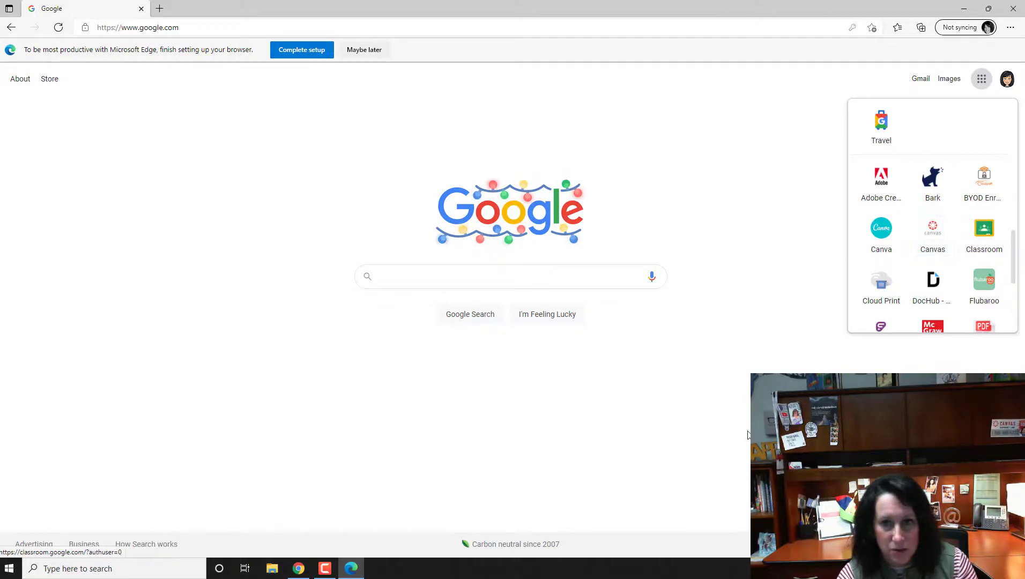